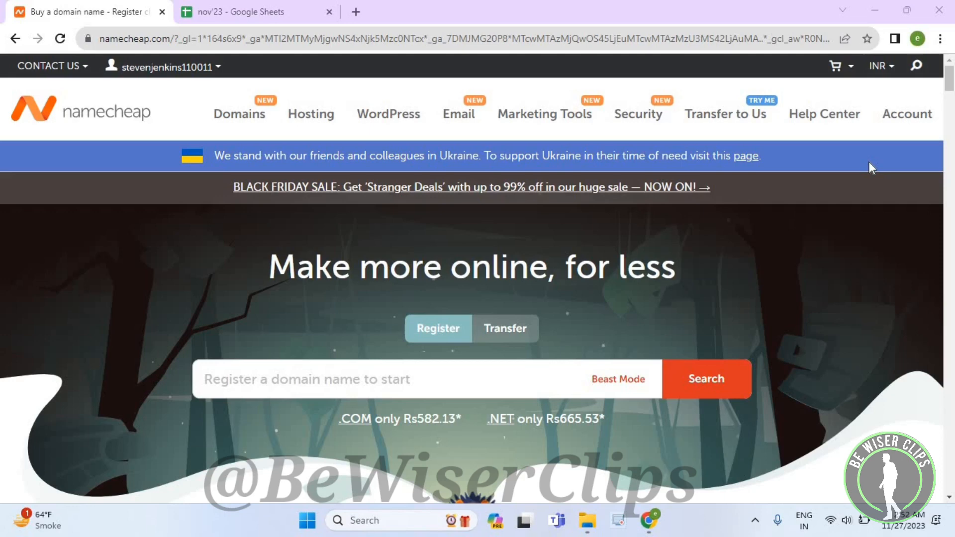
# Expand the Account menu on the signed-in Namecheap homepage
pyautogui.click(906, 114)
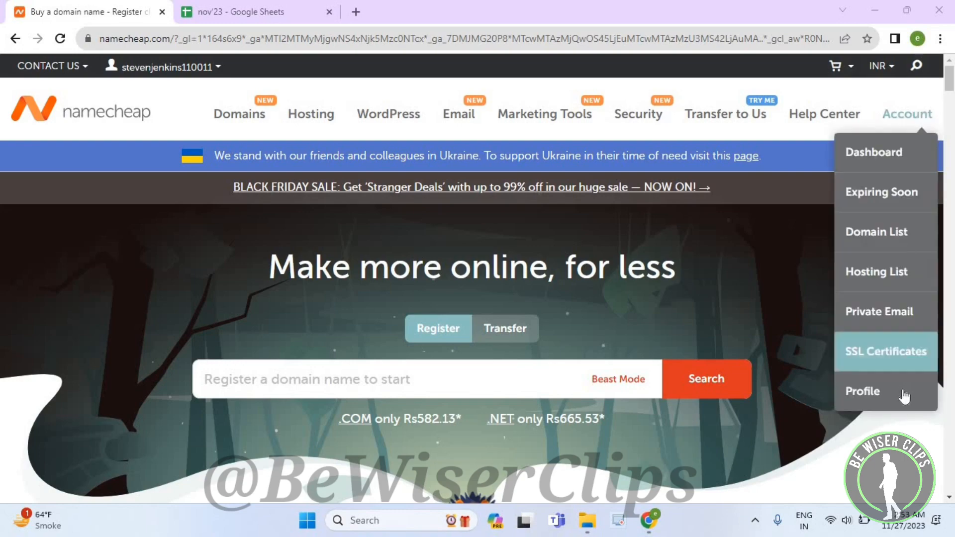
# Go to Profile, then the Tools page, and reach the Advanced presets section
pyautogui.click(862, 390)
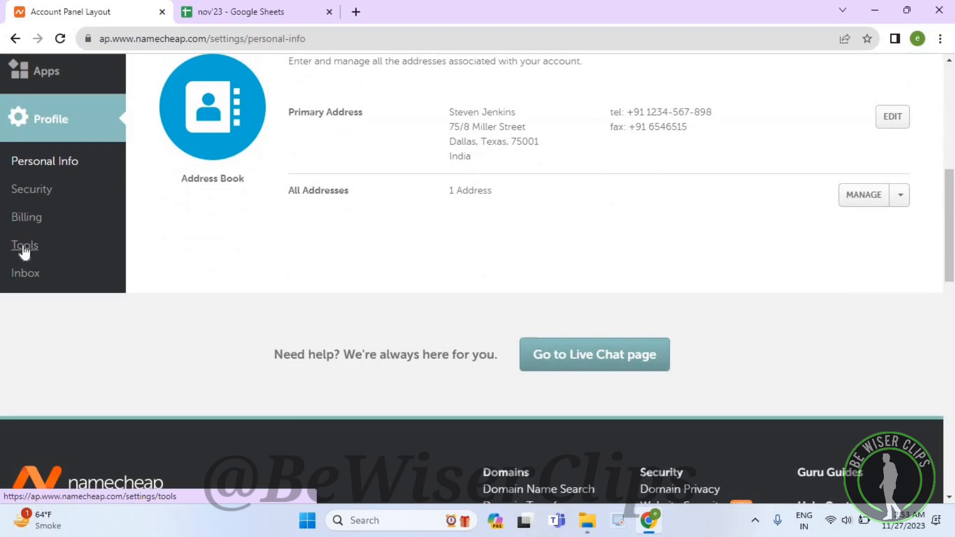
pyautogui.click(24, 244)
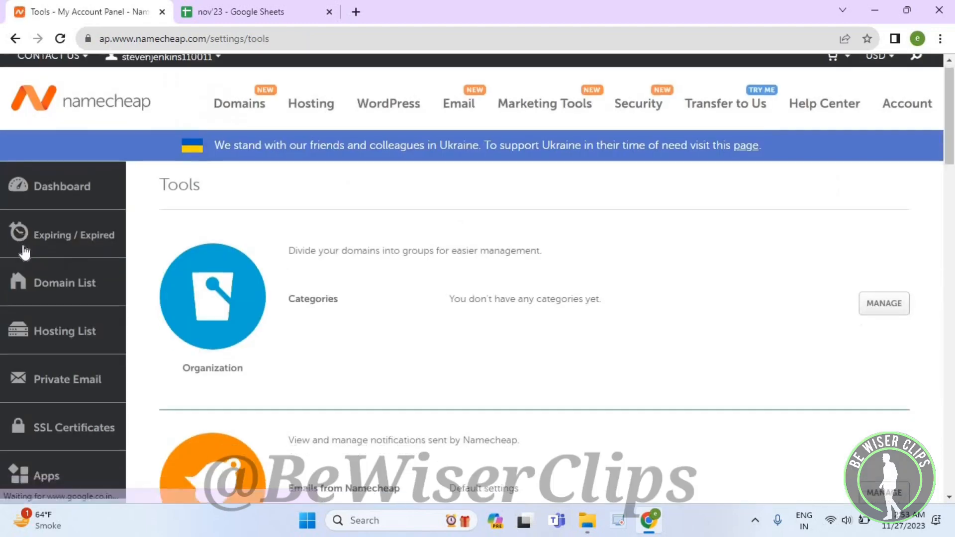
pyautogui.scroll(-3)
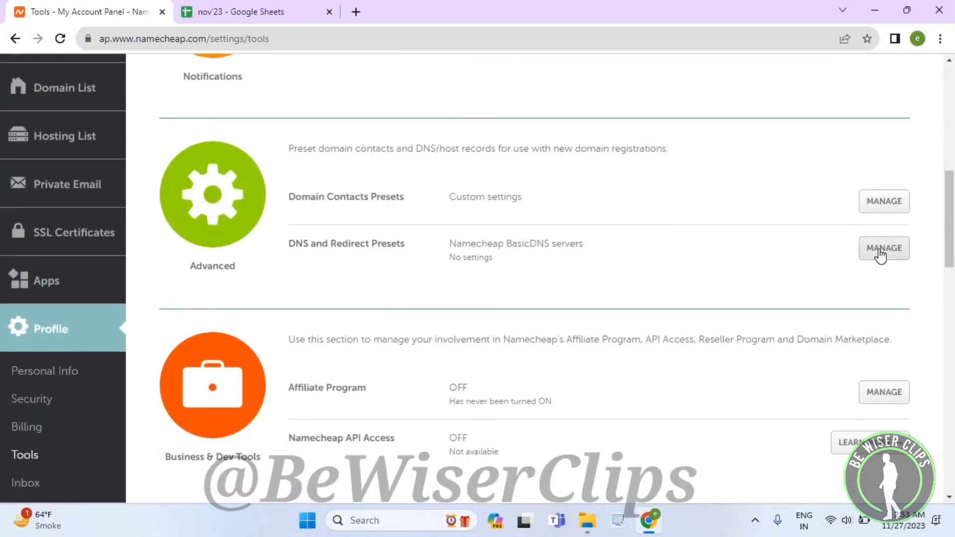
# Manage DNS and Redirect Presets, reaching the Domain and Email Redirect options
pyautogui.click(883, 247)
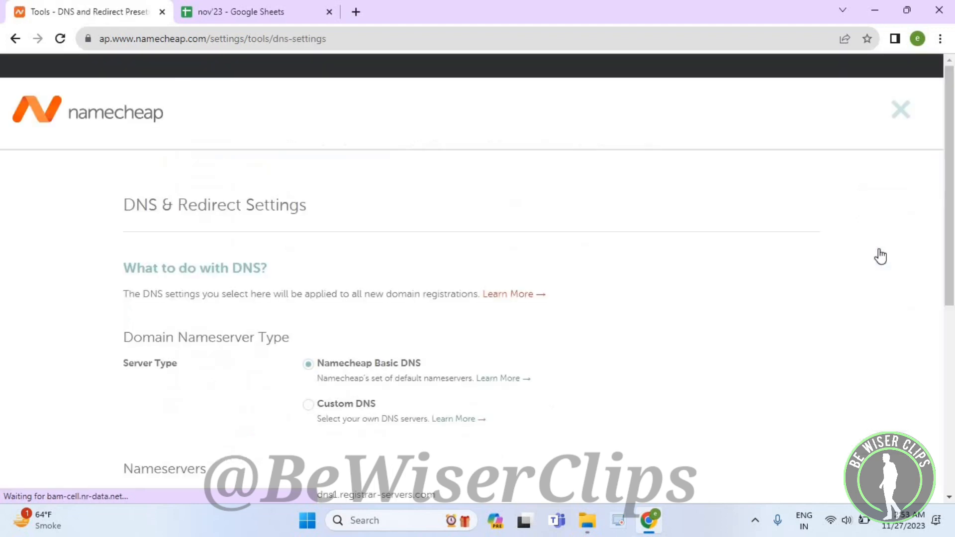
pyautogui.scroll(-3)
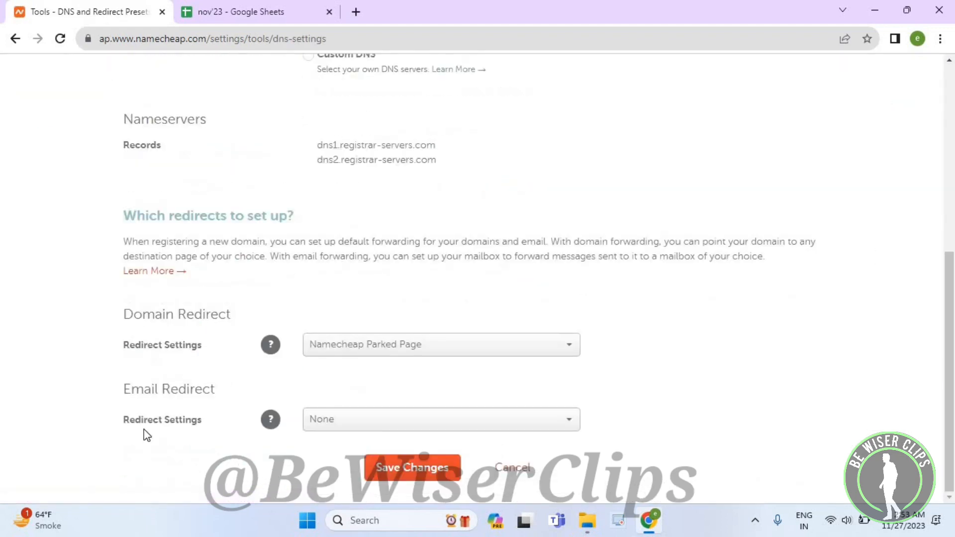
pyautogui.moveTo(125, 427)
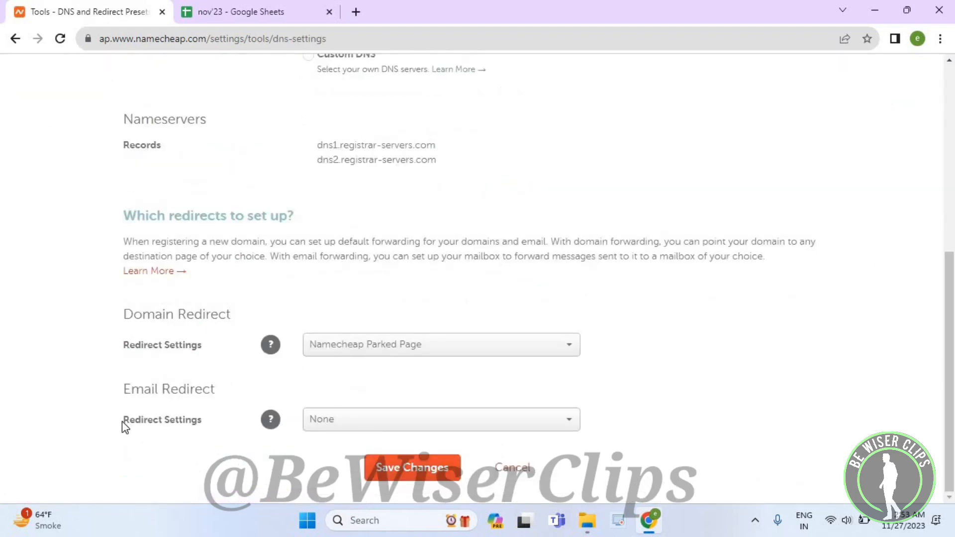
pyautogui.moveTo(195, 393)
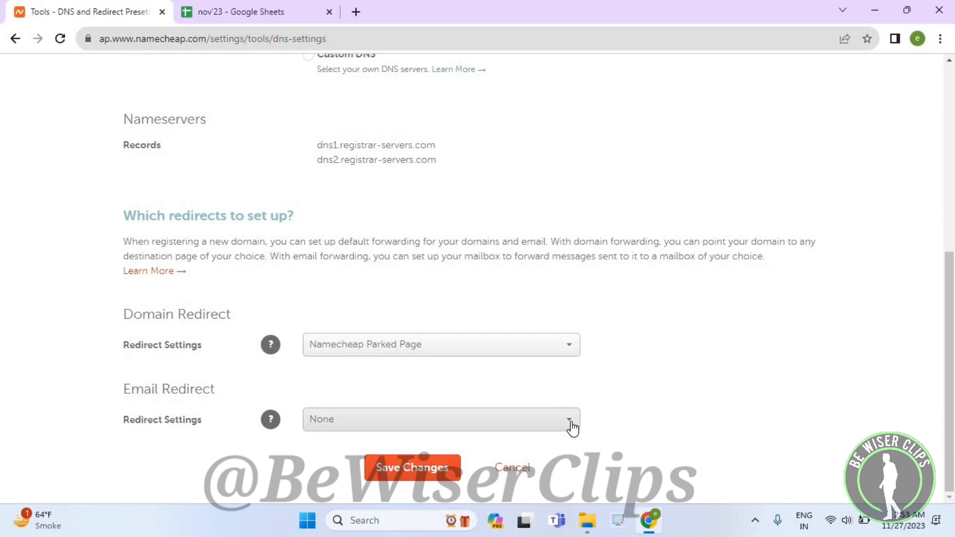
pyautogui.click(569, 419)
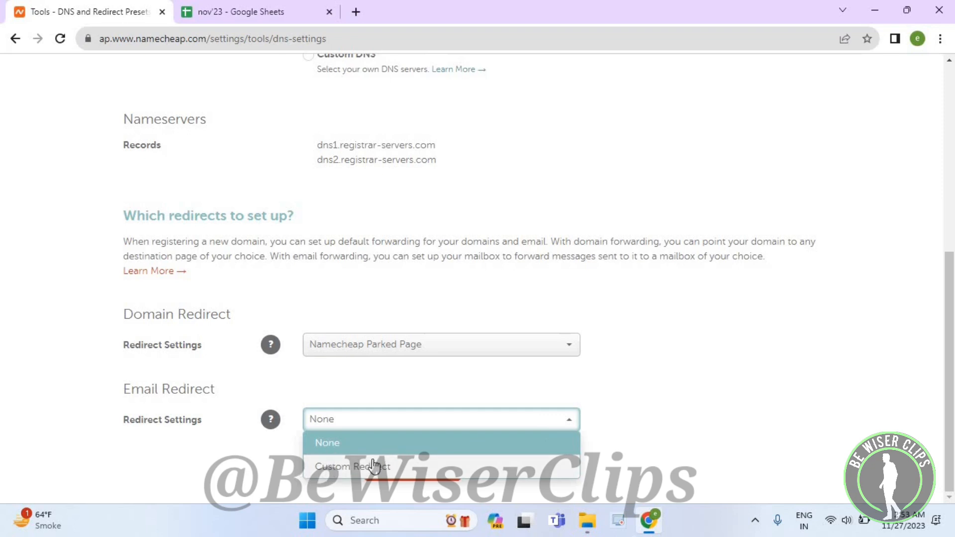
pyautogui.moveTo(663, 416)
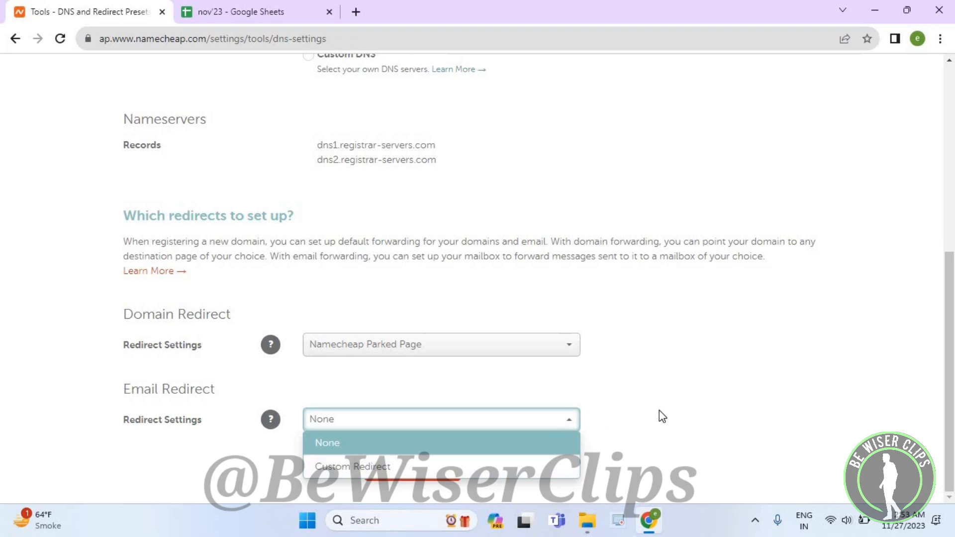
pyautogui.click(328, 443)
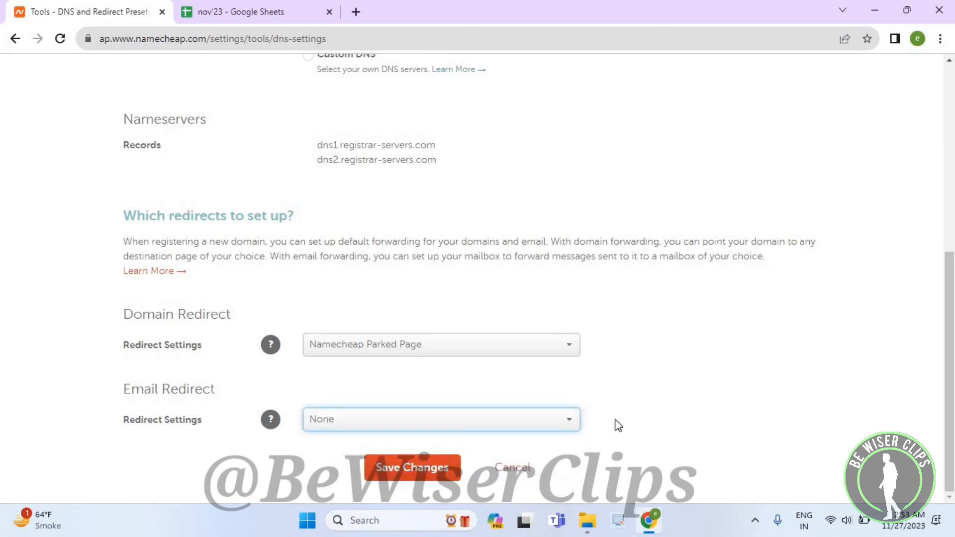
pyautogui.moveTo(674, 420)
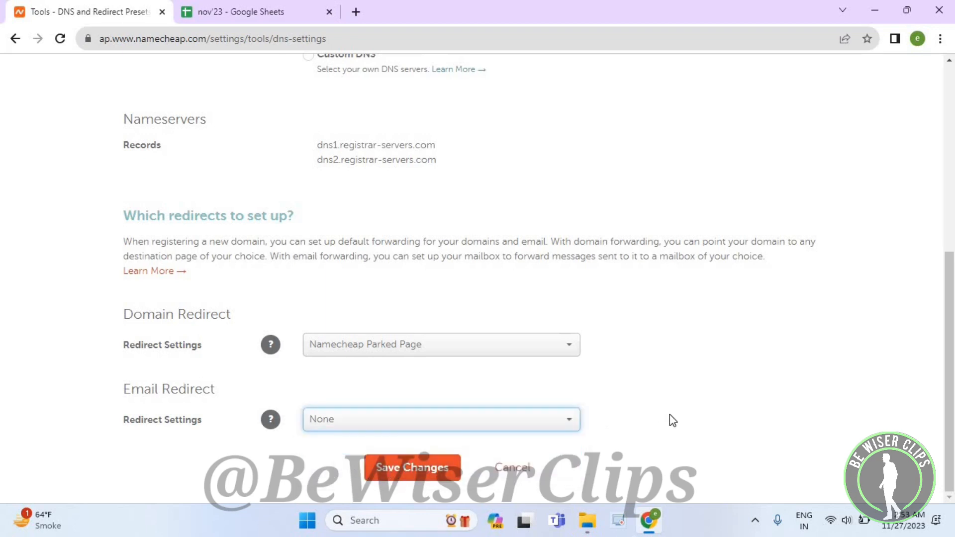